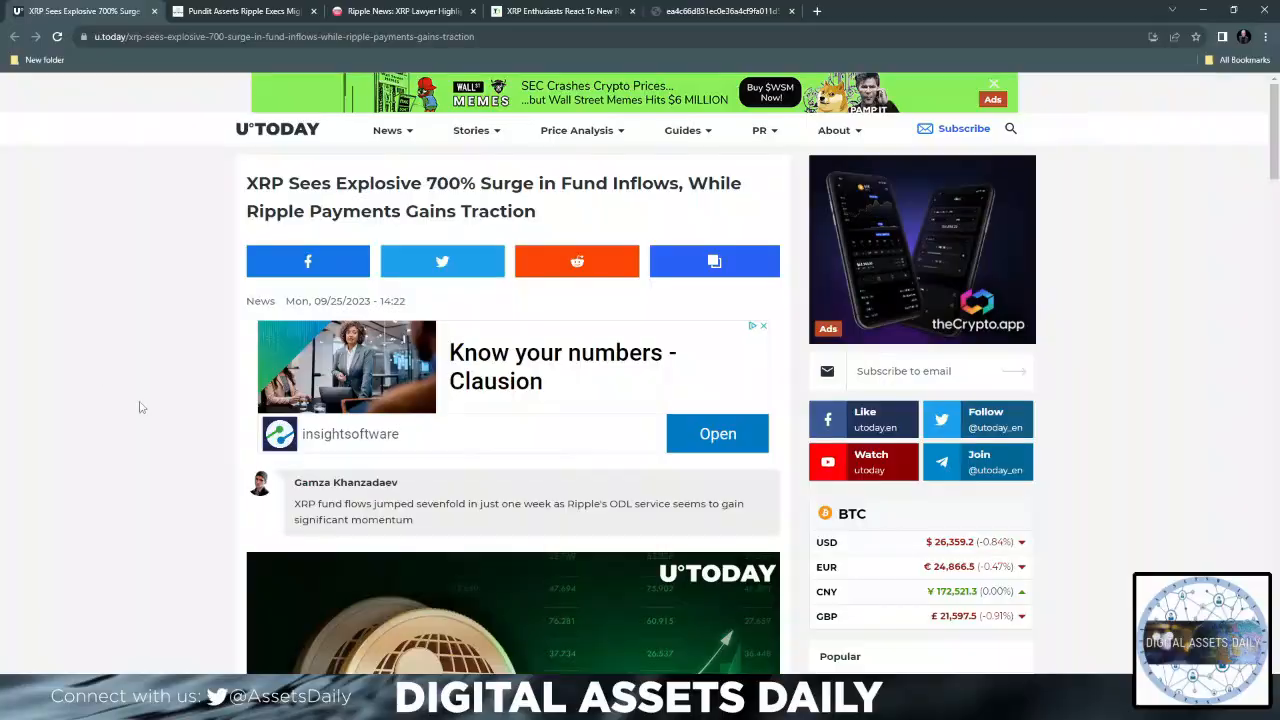
{"action": "mouse_move", "coordinate": [136, 370]}
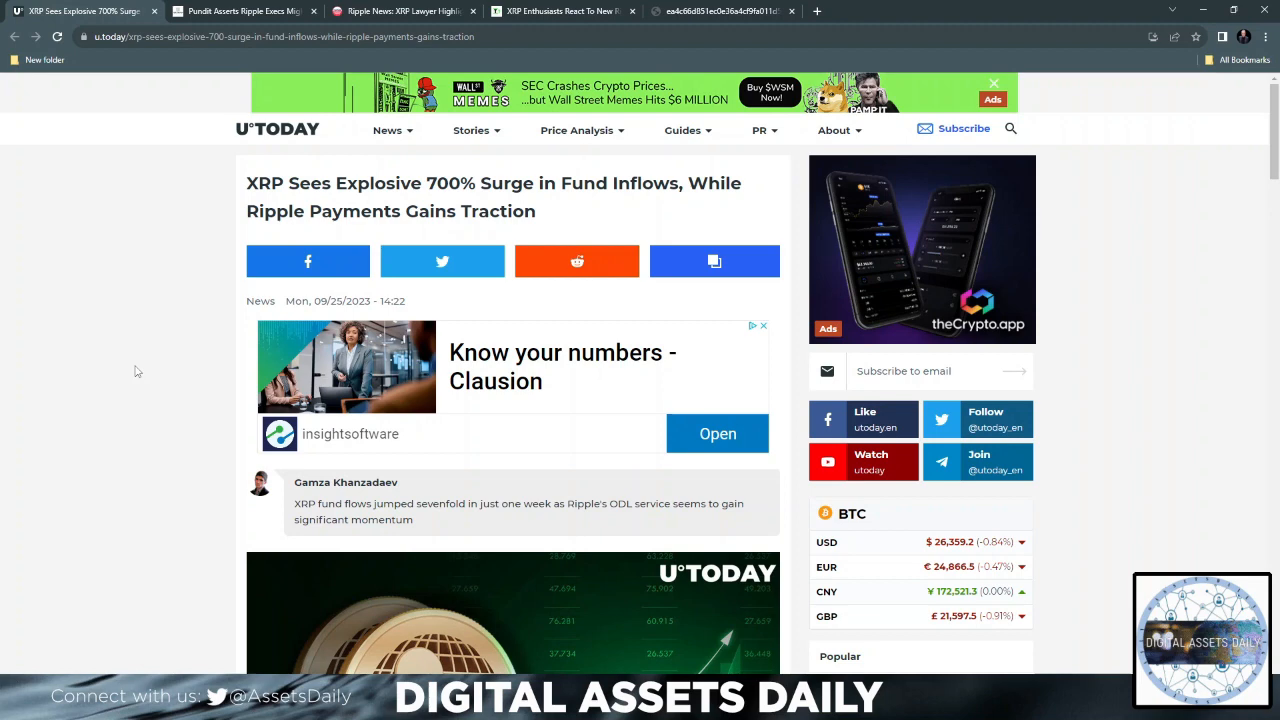
{"action": "mouse_move", "coordinate": [128, 372]}
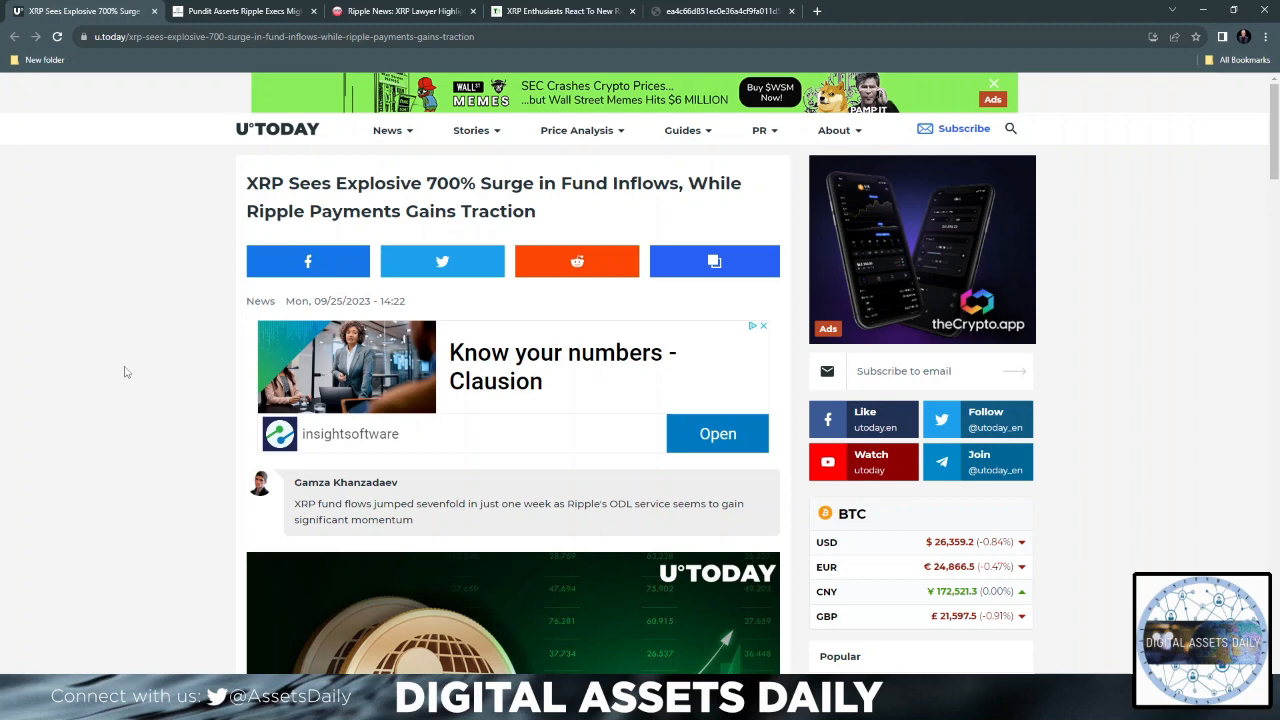
Switch to The Crypto Basic tab showing the 'Ripple execs might have created Bitcoin' headline
{"action": "scroll", "scroll_direction": "down", "scroll_amount": 3}
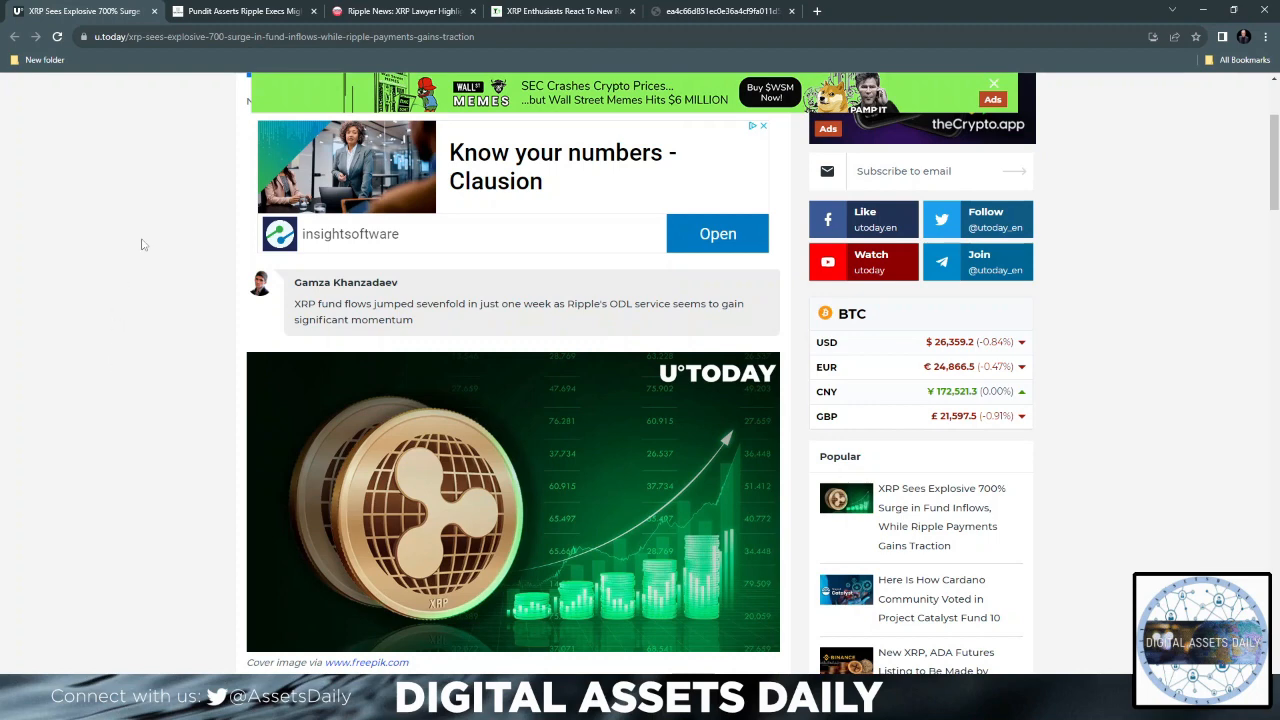
{"action": "left_click", "coordinate": [240, 12]}
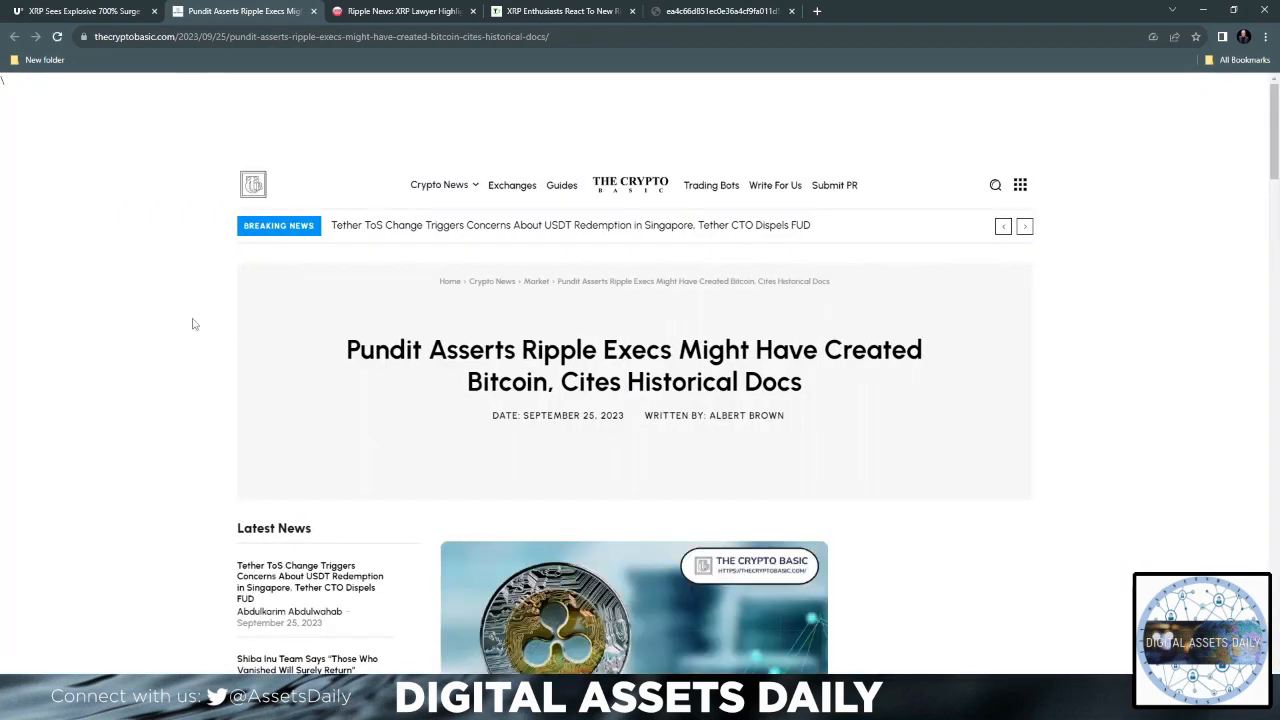
{"action": "mouse_move", "coordinate": [184, 320]}
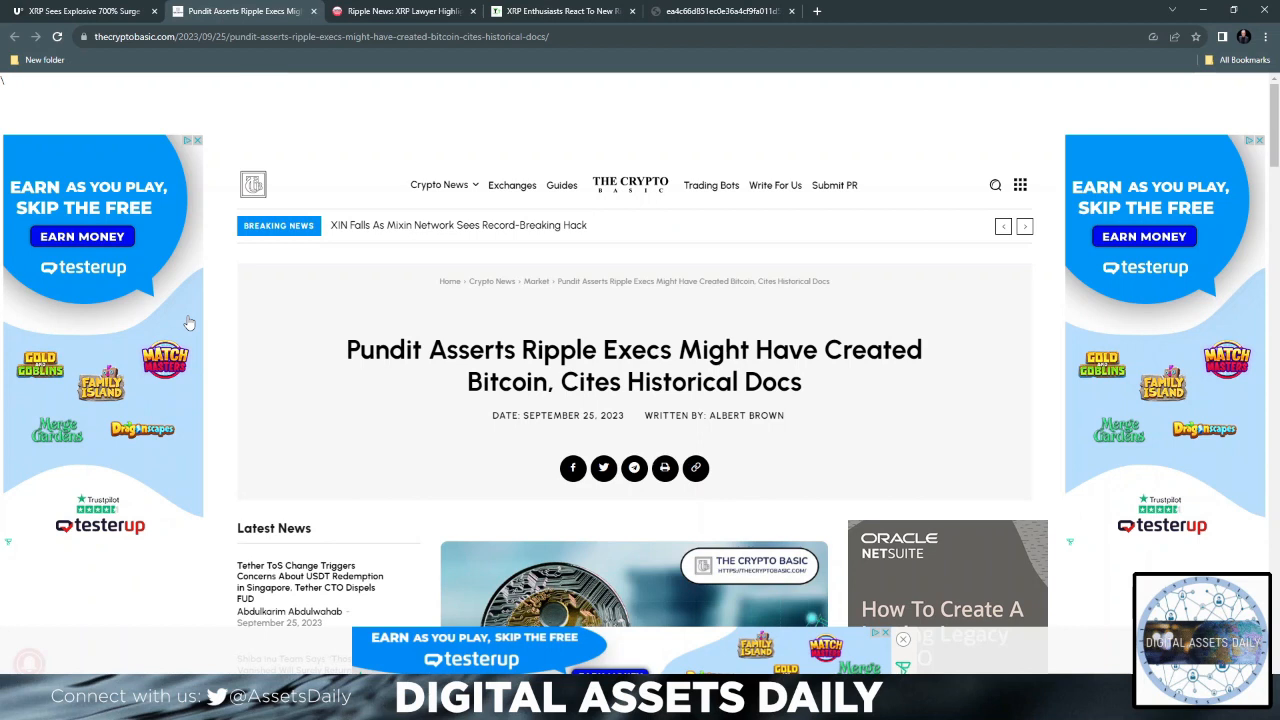
{"action": "mouse_move", "coordinate": [222, 318]}
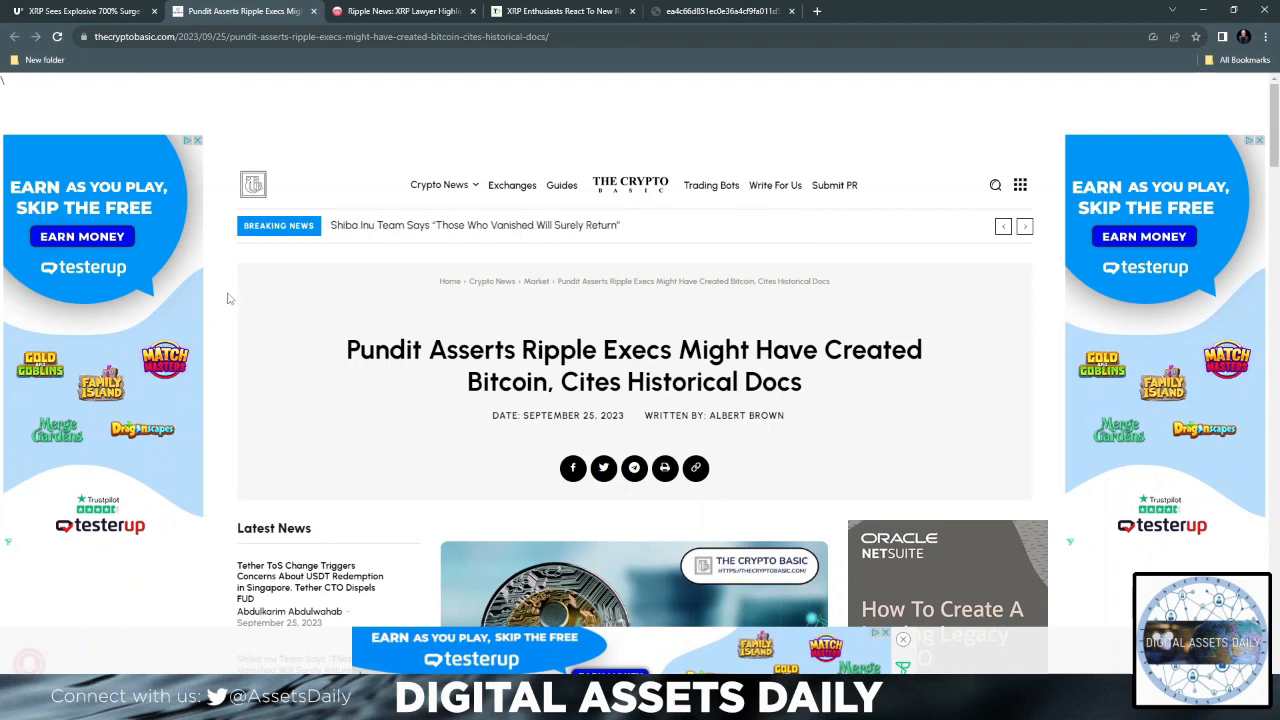
{"action": "mouse_move", "coordinate": [256, 292]}
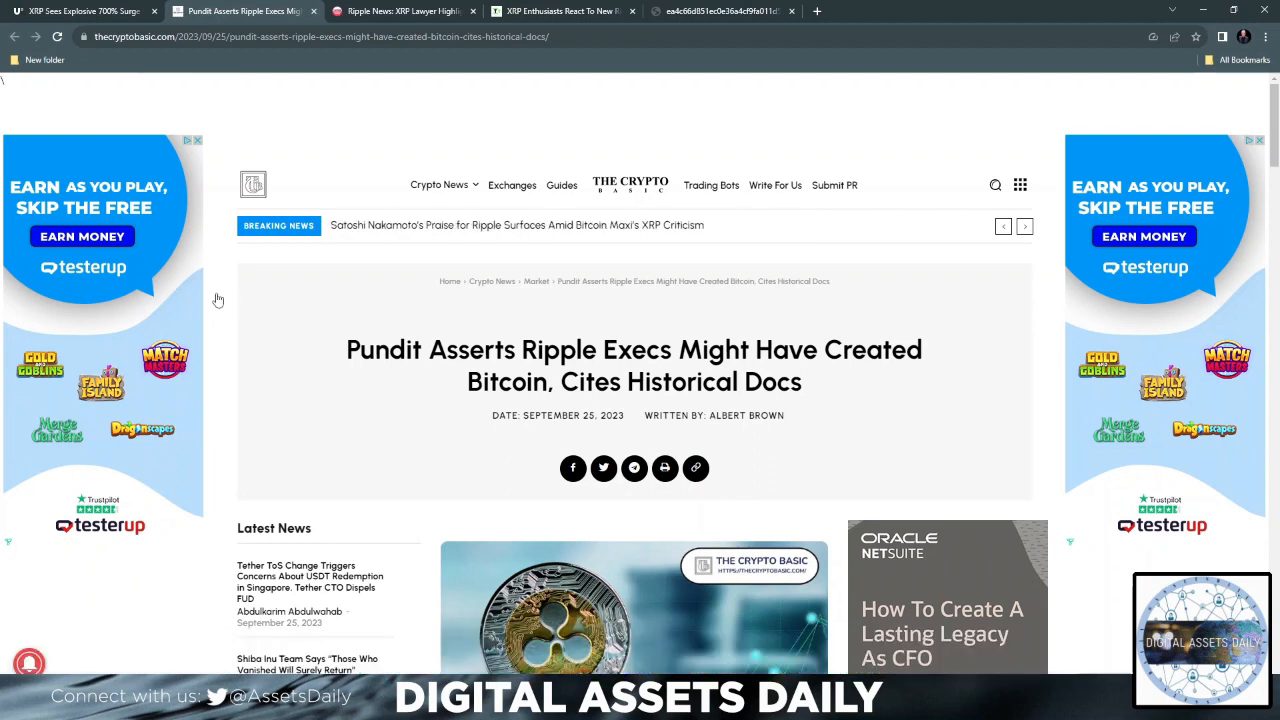
{"action": "mouse_move", "coordinate": [260, 296]}
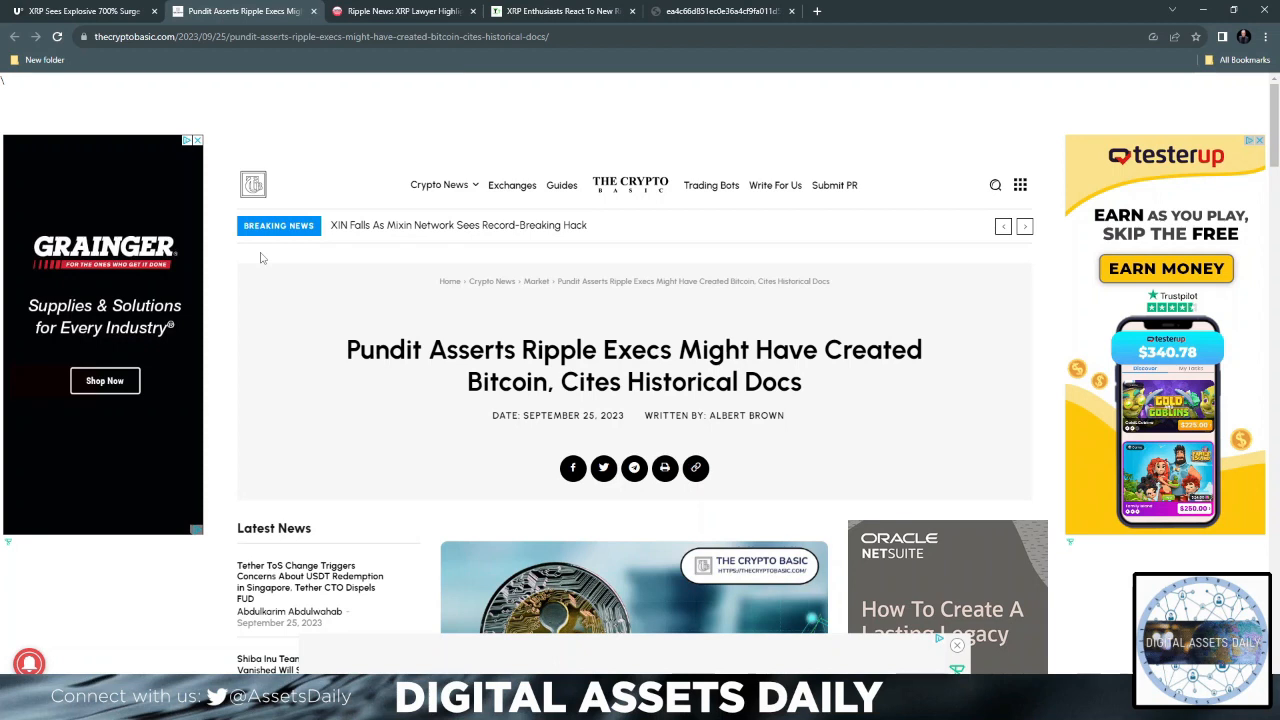
Switch to the CoinPedia XRP-lawyer article and scroll down to Bill Morgan's embedded tweet
{"action": "left_click", "coordinate": [404, 12]}
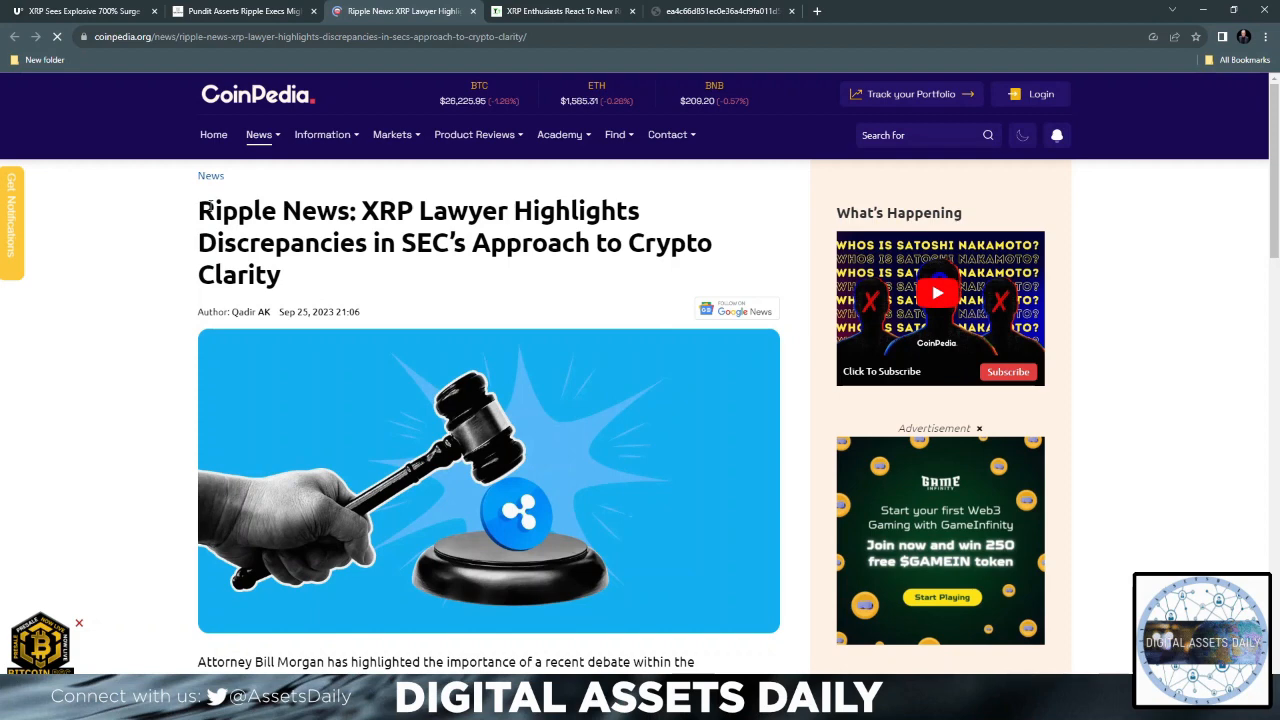
{"action": "scroll", "scroll_direction": "down", "scroll_amount": 3}
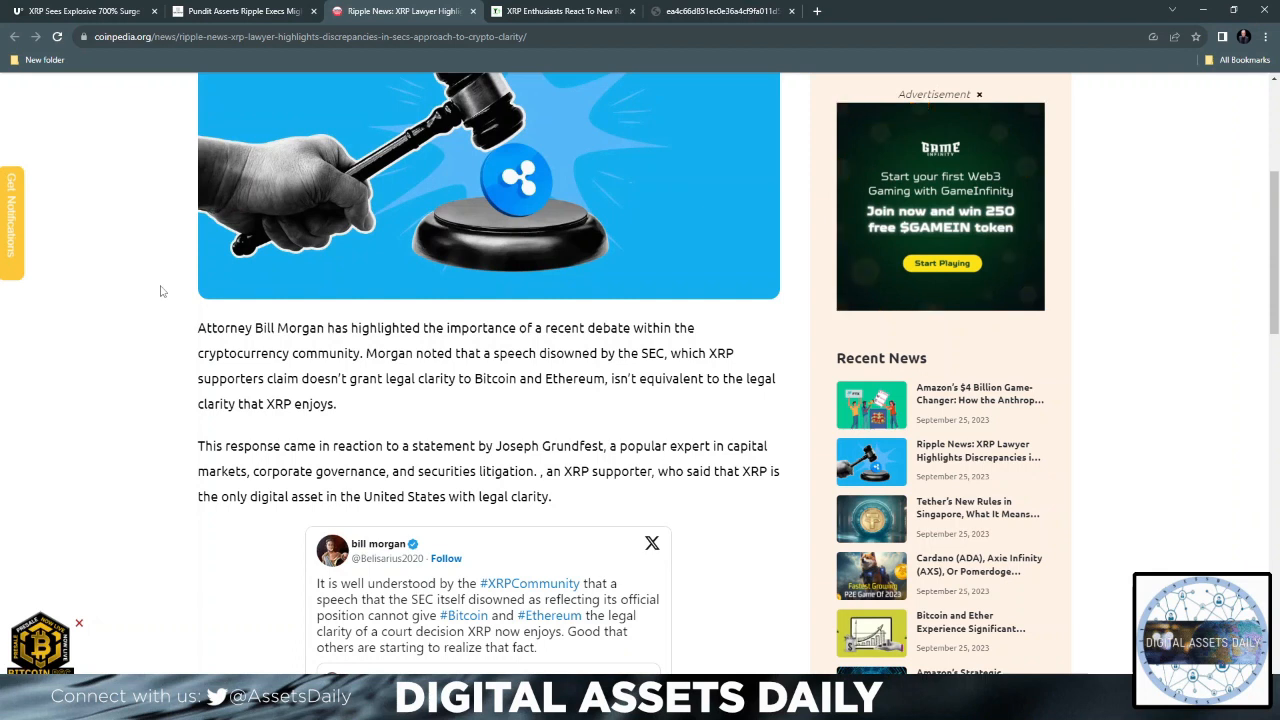
{"action": "mouse_move", "coordinate": [180, 440]}
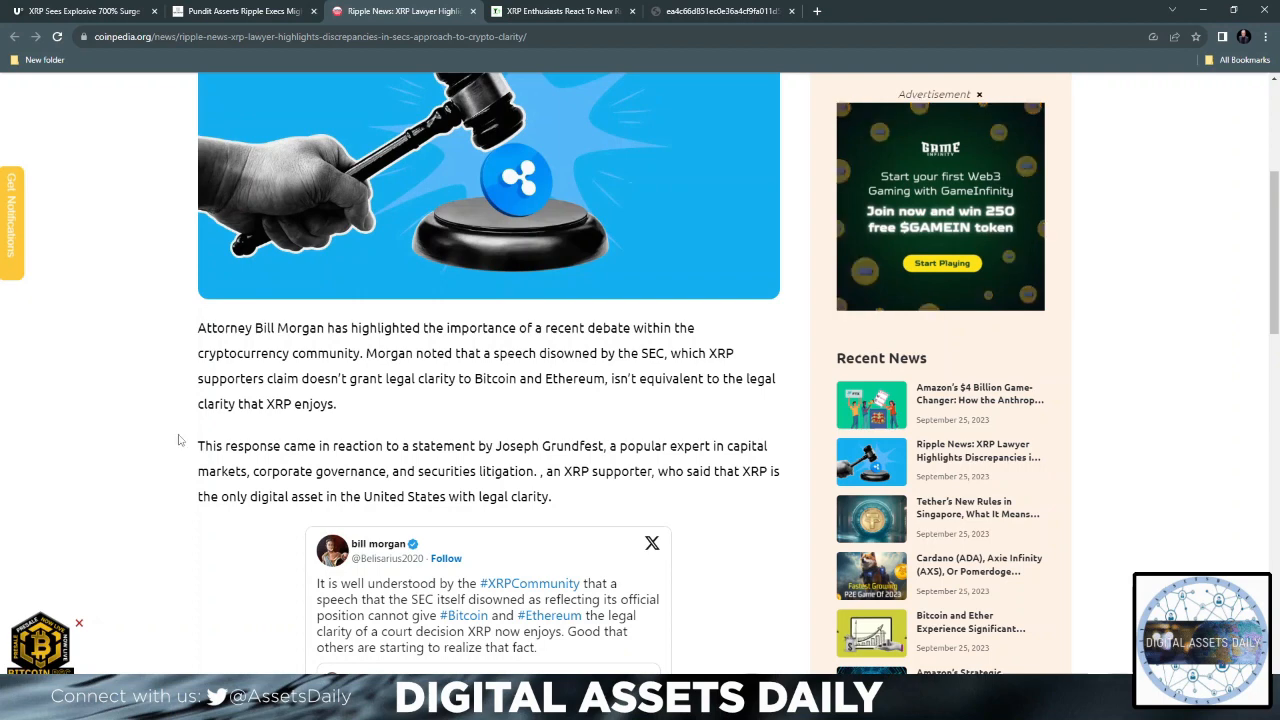
{"action": "scroll", "scroll_direction": "down", "scroll_amount": 3}
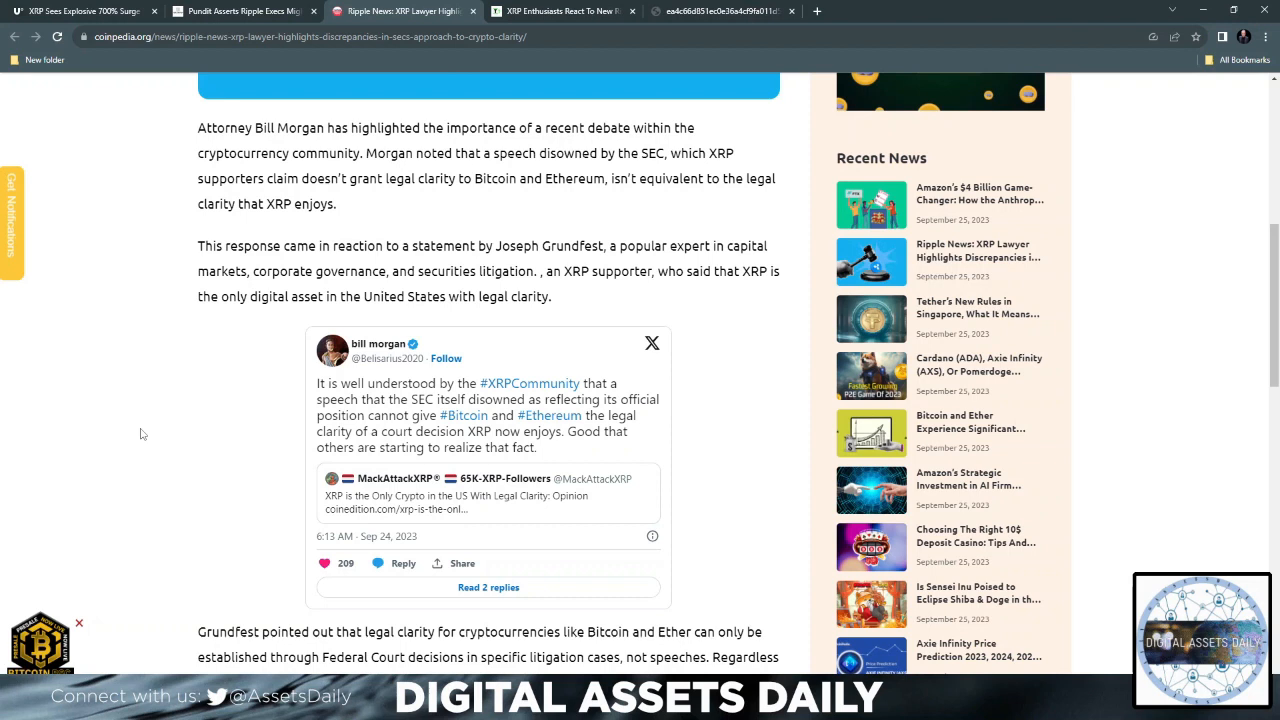
{"action": "mouse_move", "coordinate": [152, 444]}
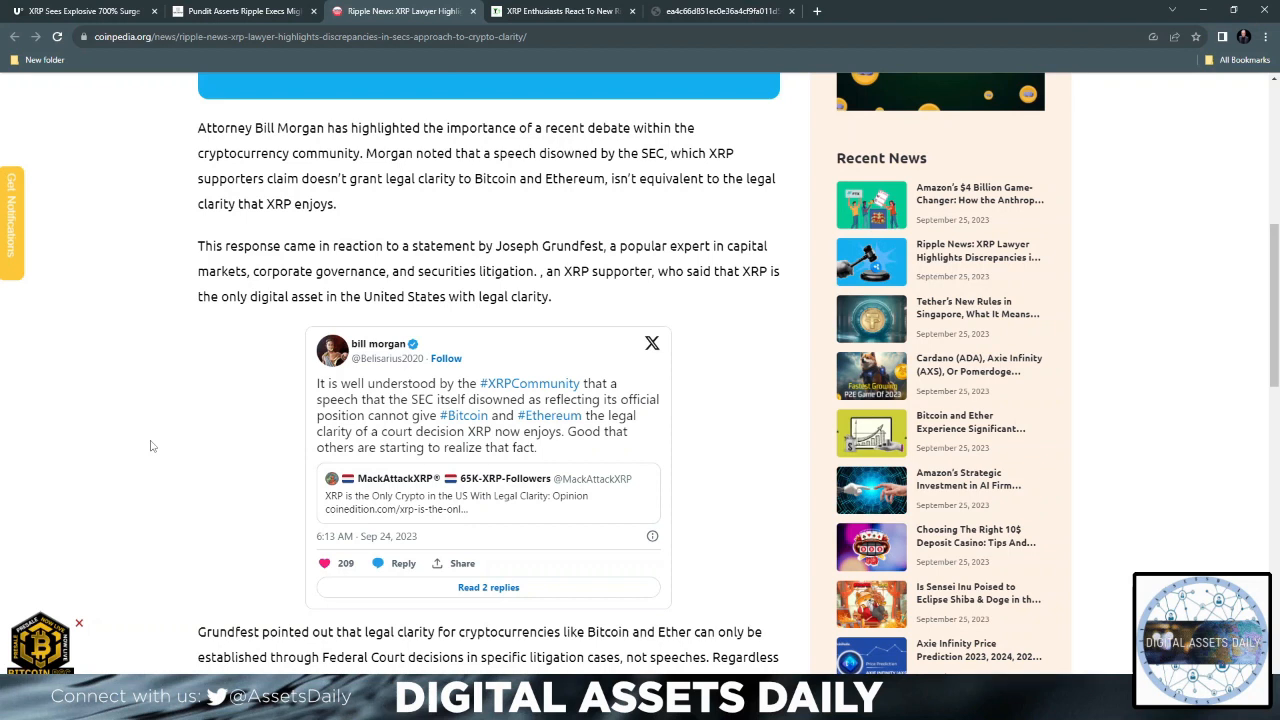
Switch to the TimesTabloid Ripple-SEC settlement article, read down through it, and return to the headline
{"action": "left_click", "coordinate": [560, 12]}
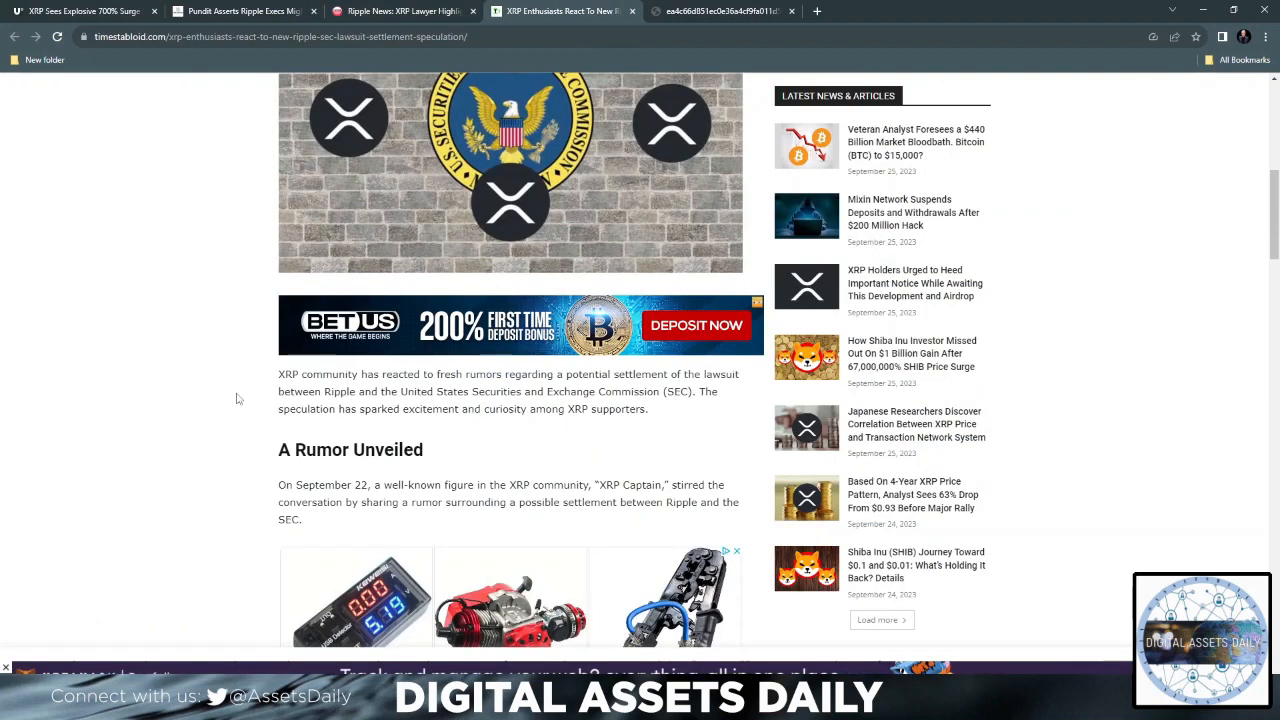
{"action": "scroll", "scroll_direction": "down", "scroll_amount": 3}
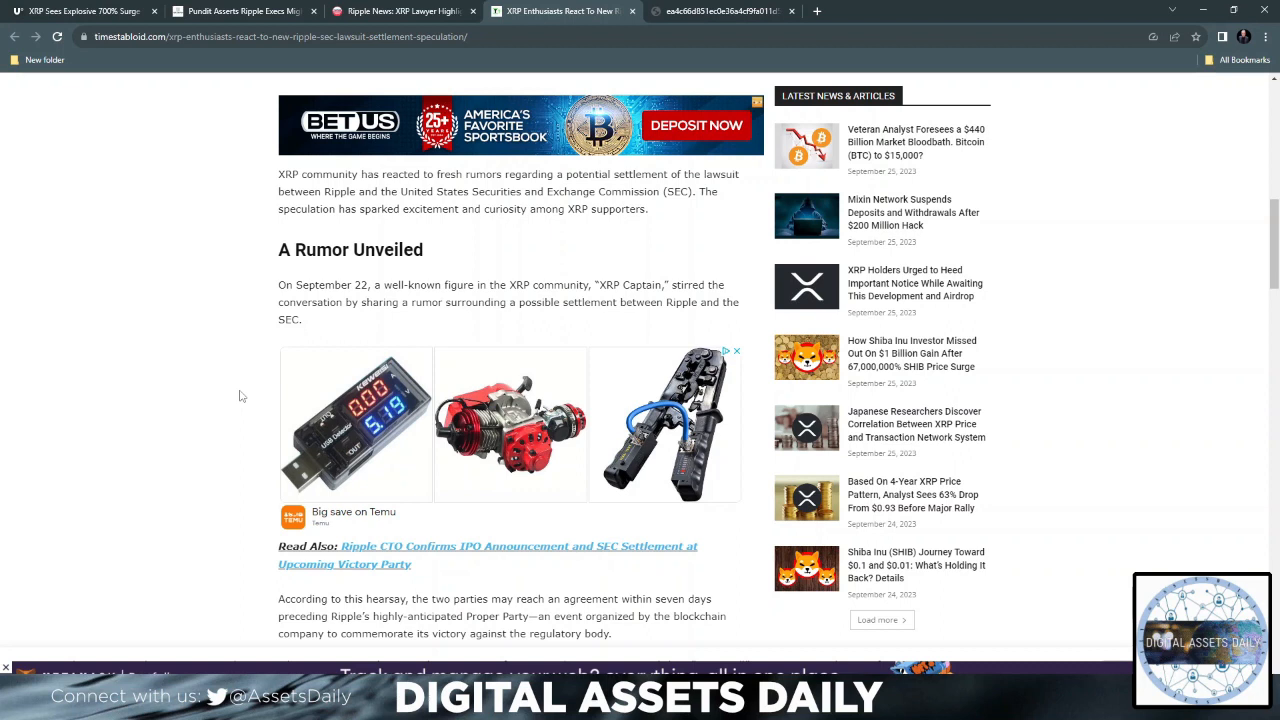
{"action": "scroll", "scroll_direction": "down", "scroll_amount": 3}
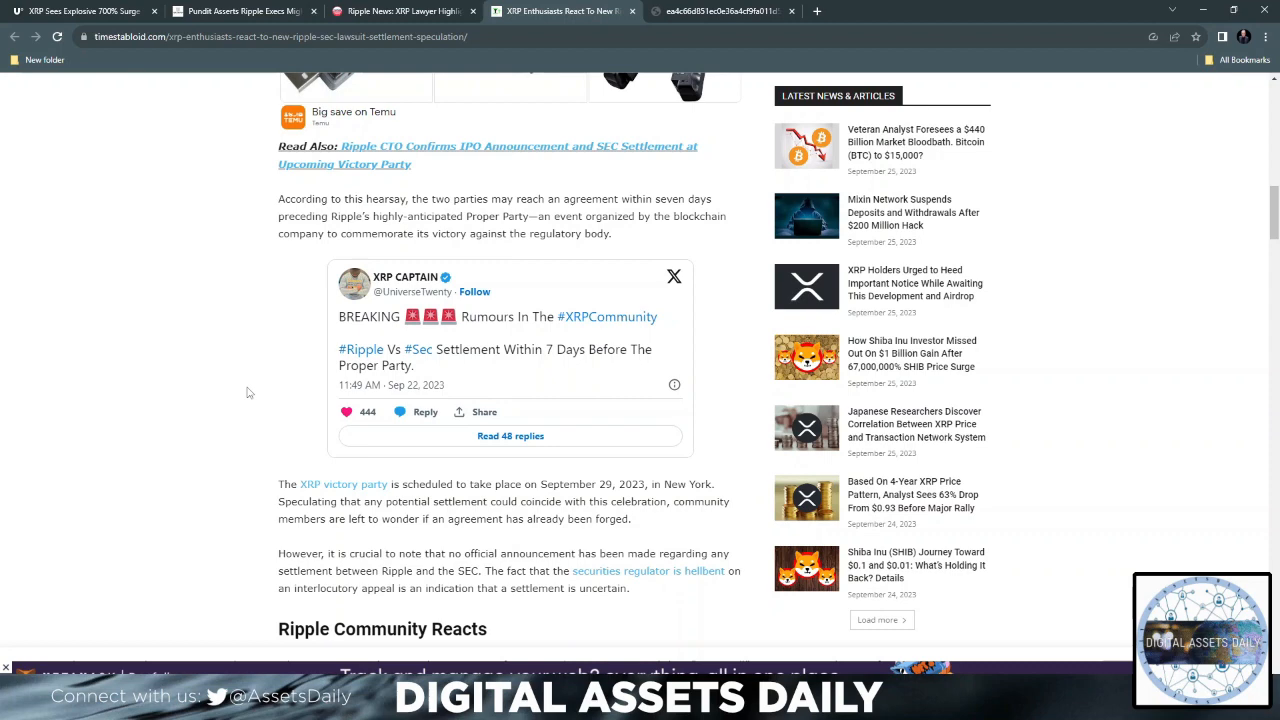
{"action": "scroll", "scroll_direction": "up", "scroll_amount": 3}
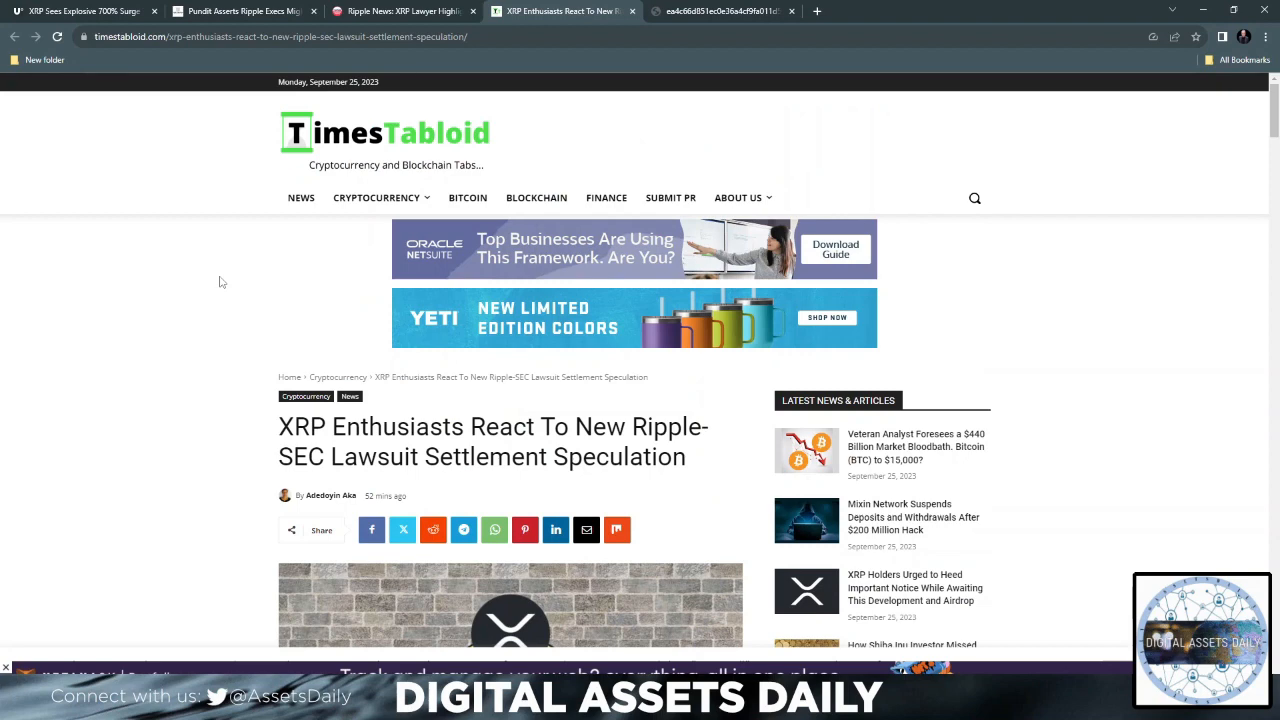
{"action": "mouse_move", "coordinate": [228, 288]}
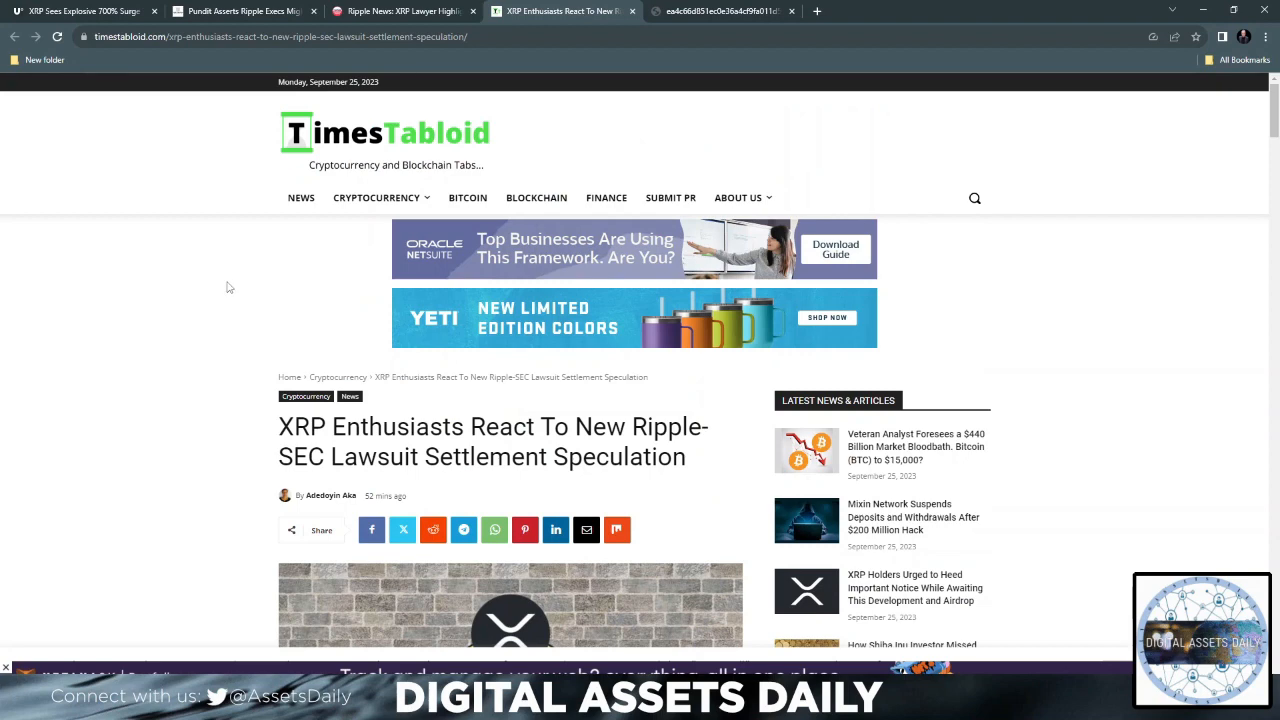
{"action": "mouse_move", "coordinate": [280, 268]}
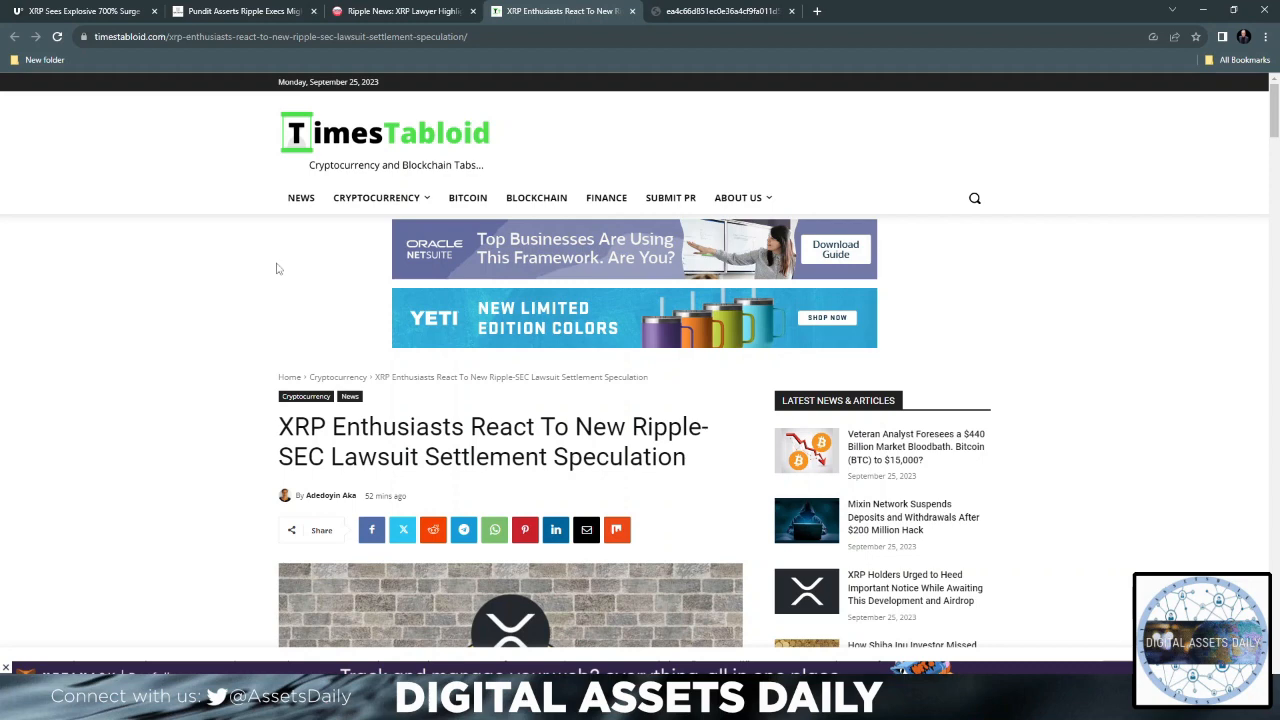
{"action": "mouse_move", "coordinate": [164, 224]}
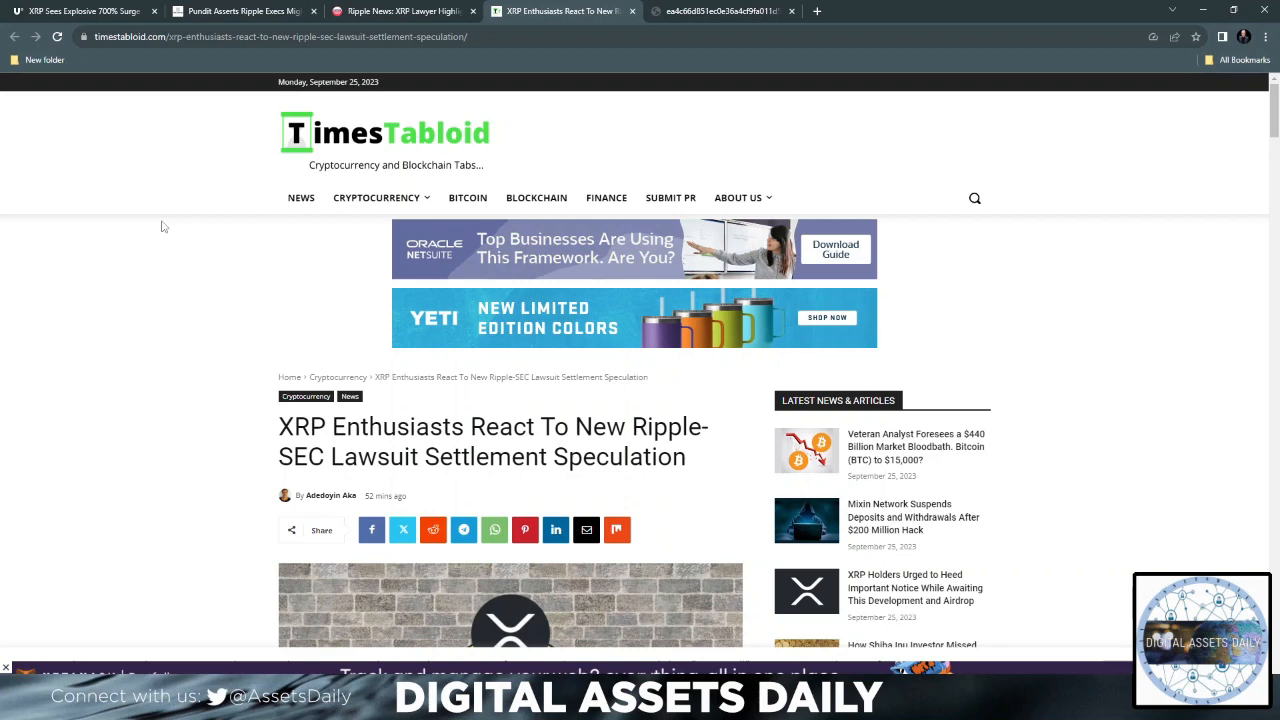
{"action": "mouse_move", "coordinate": [172, 296]}
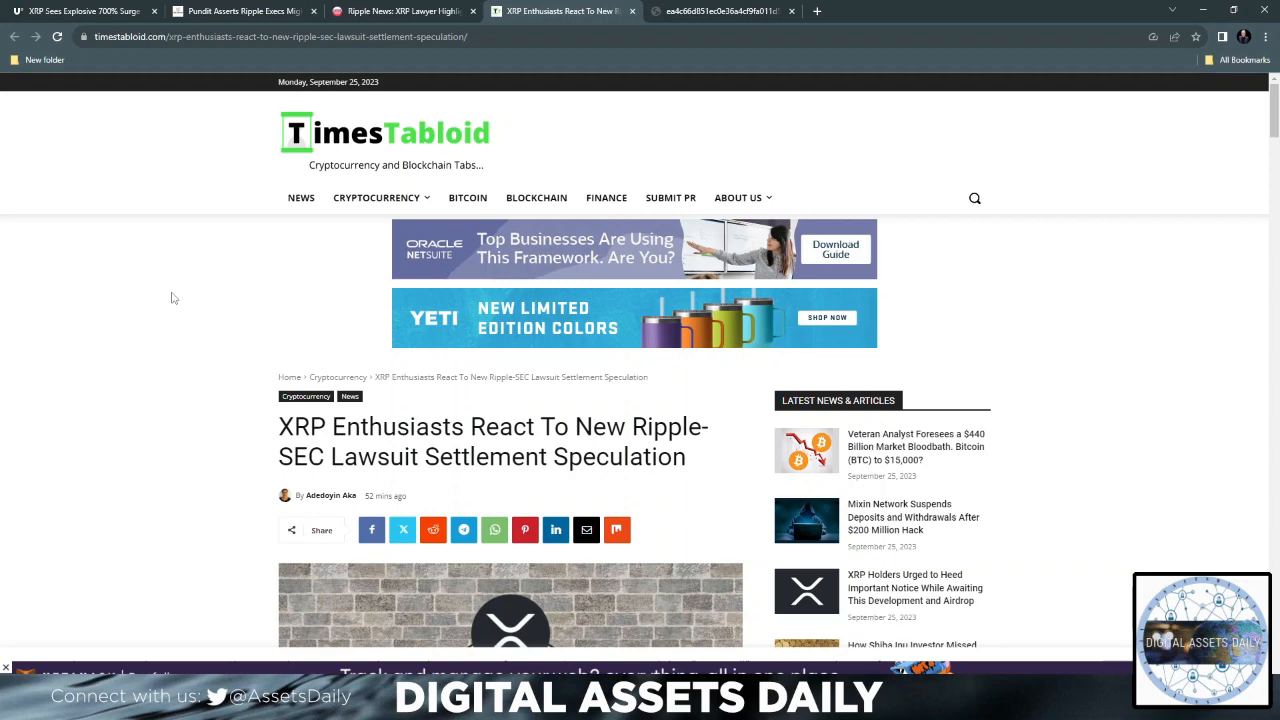
{"action": "mouse_move", "coordinate": [920, 184]}
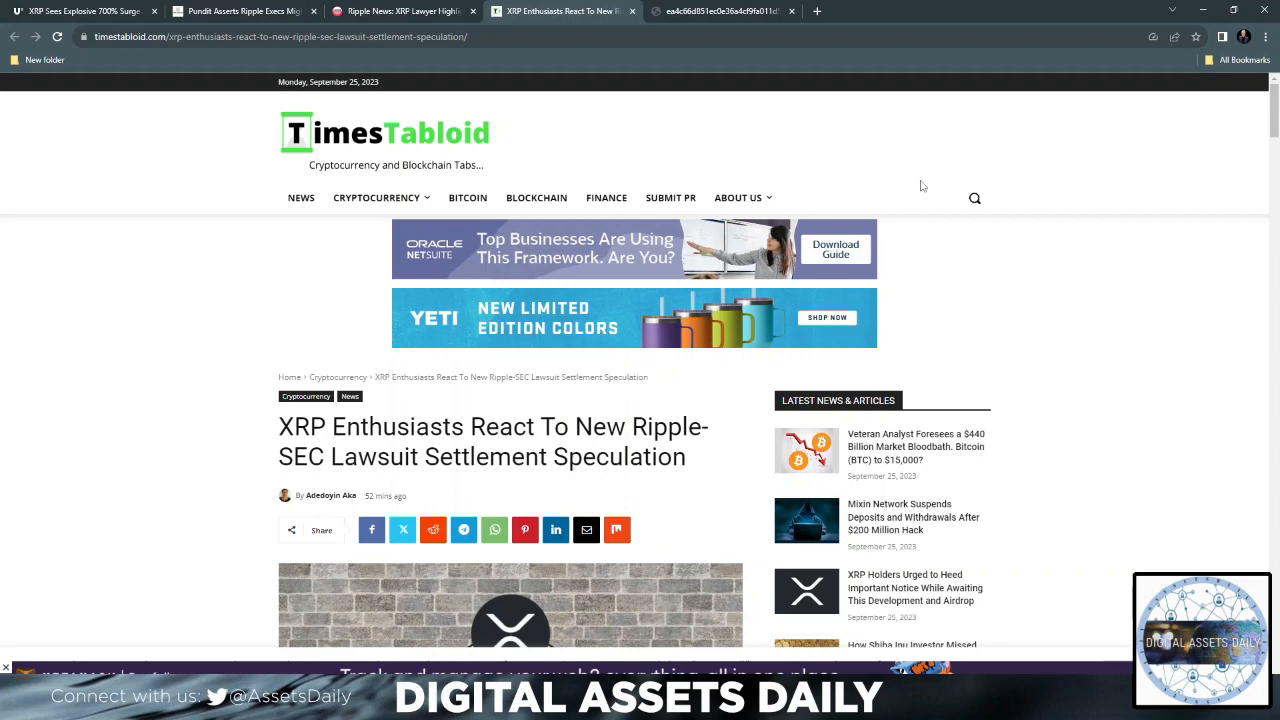